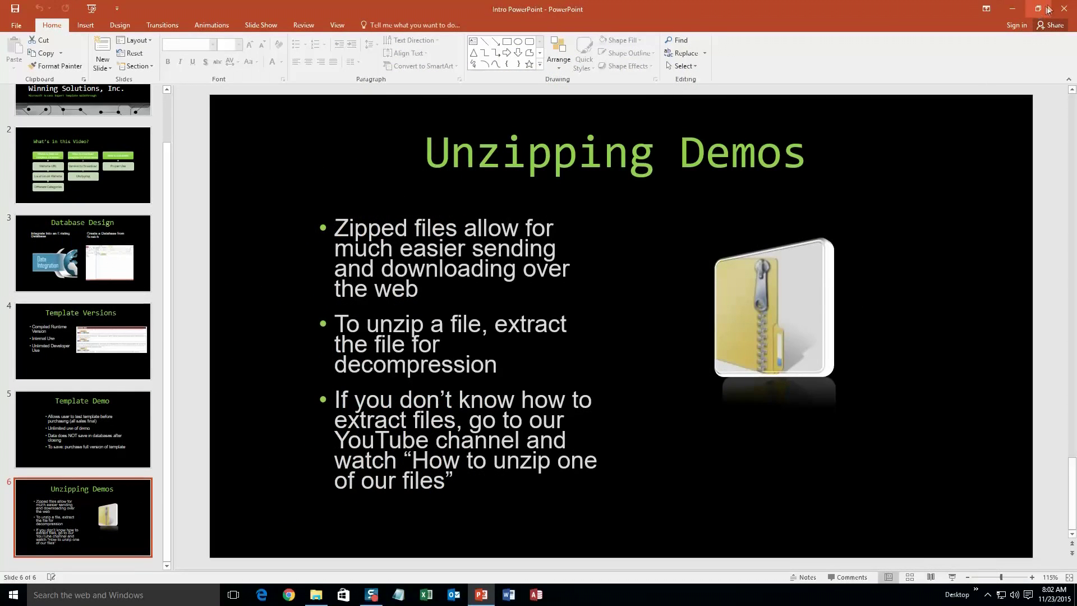
Step: Close the Unzipping Demos presentation and the Downloads folder, leaving a new Chrome tab
click(1011, 9)
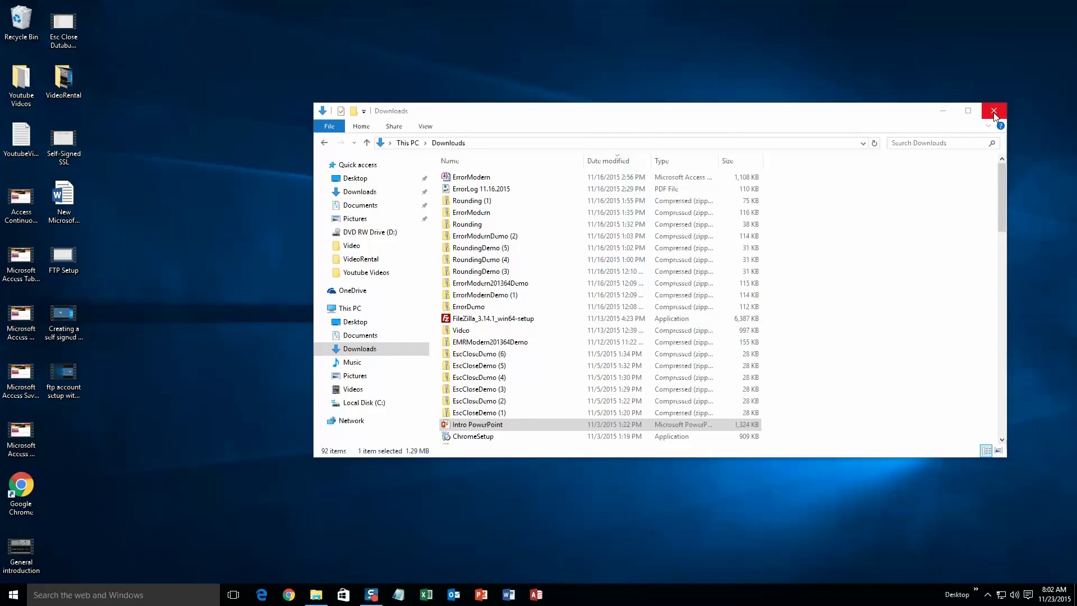
click(993, 111)
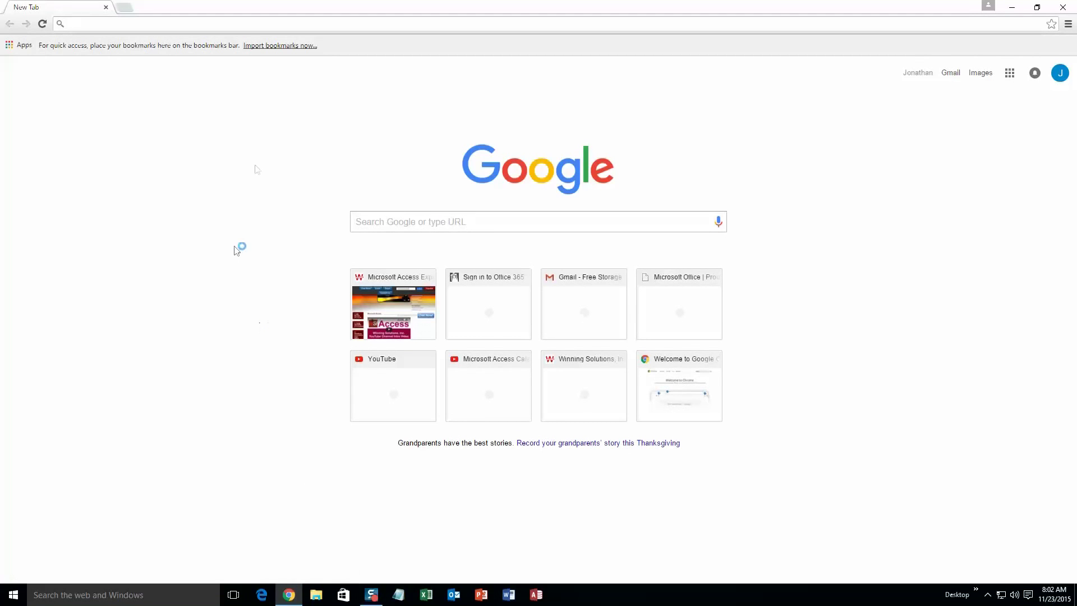
Step: Load microsoftaccessexpert.com from the address bar to reach the Access Expert home page
text(mic)
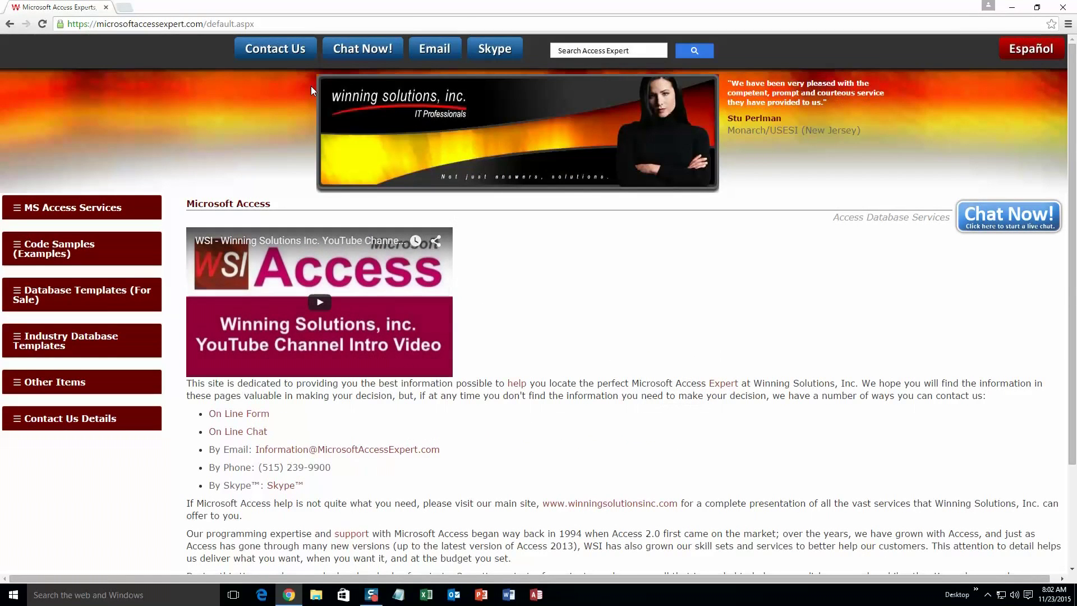
mouse_move(408, 125)
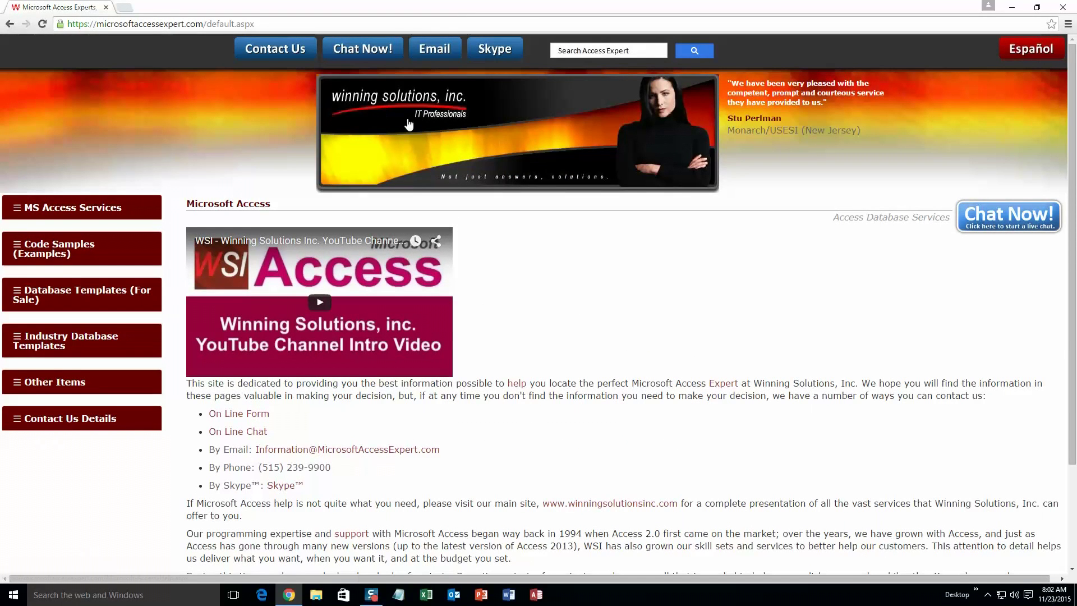
mouse_move(409, 125)
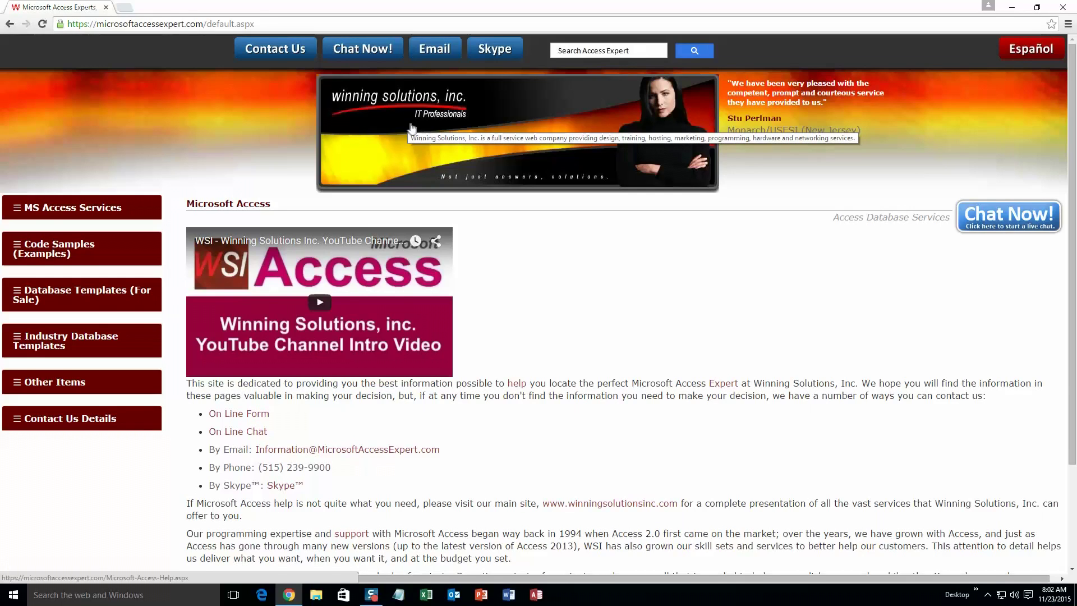
mouse_move(313, 130)
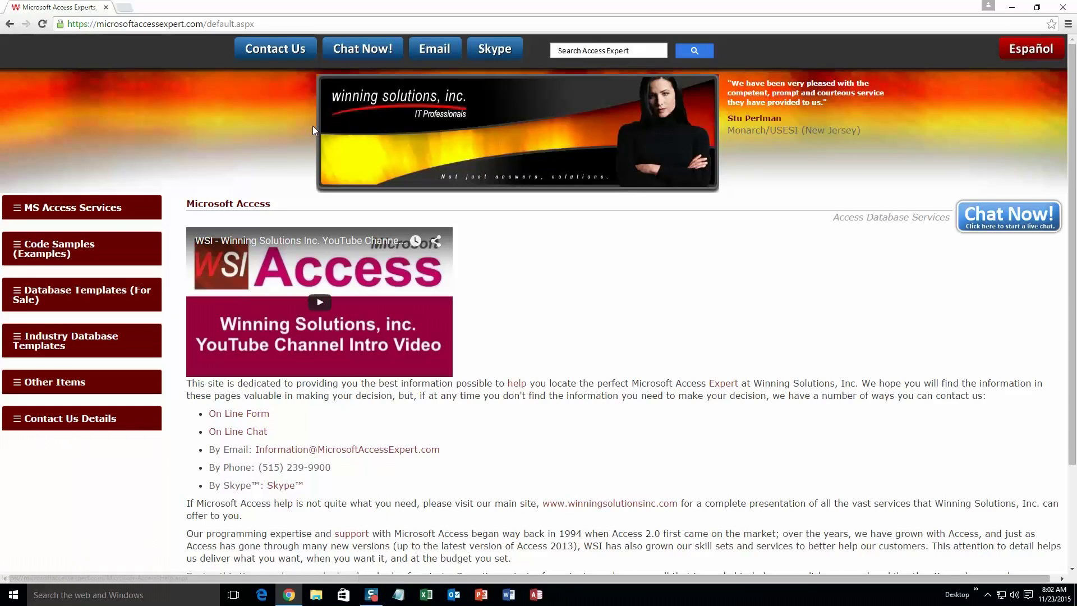
mouse_move(62, 294)
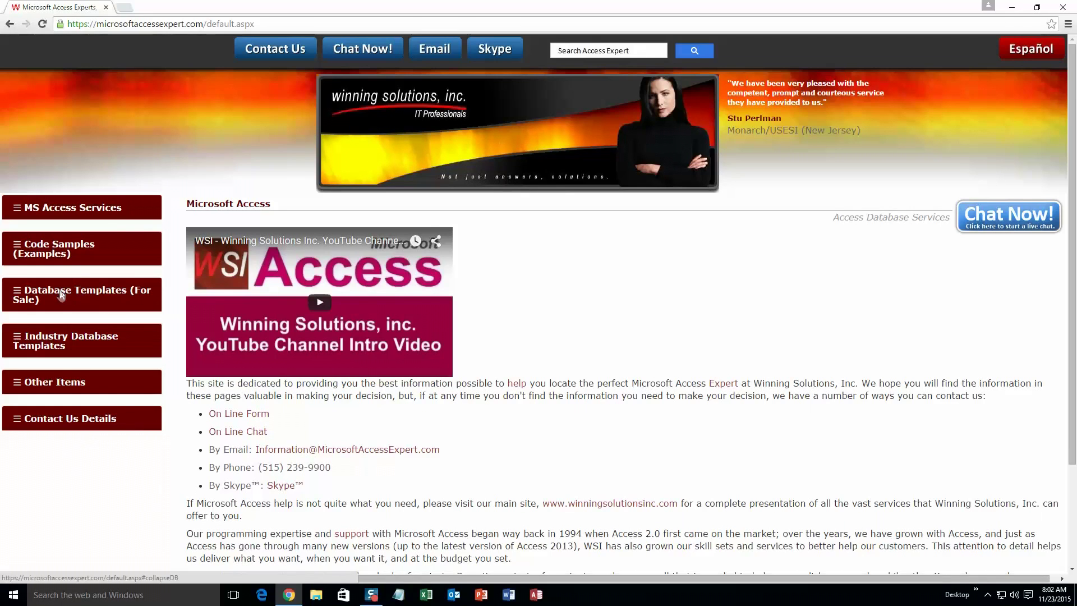
Step: Expand Database Templates (For Sale) and show the Database Templates - List page
click(81, 294)
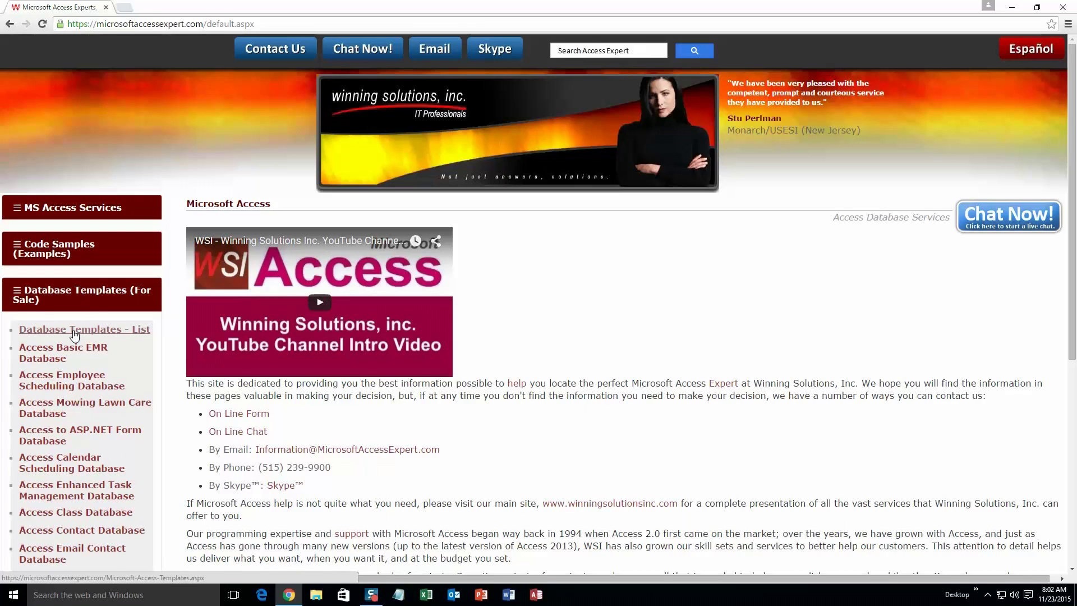
click(84, 328)
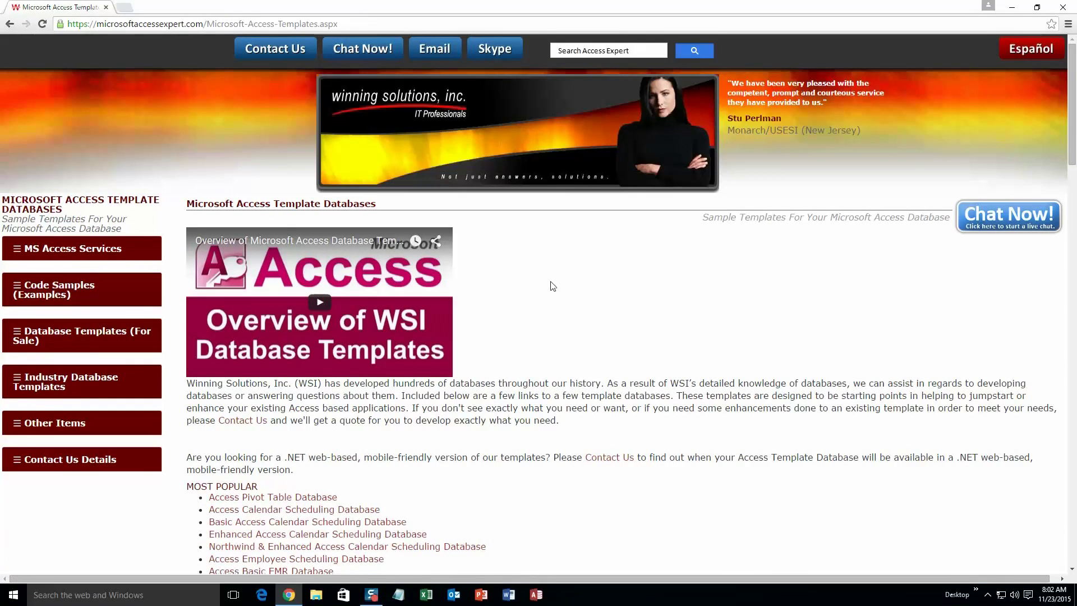
mouse_move(646, 277)
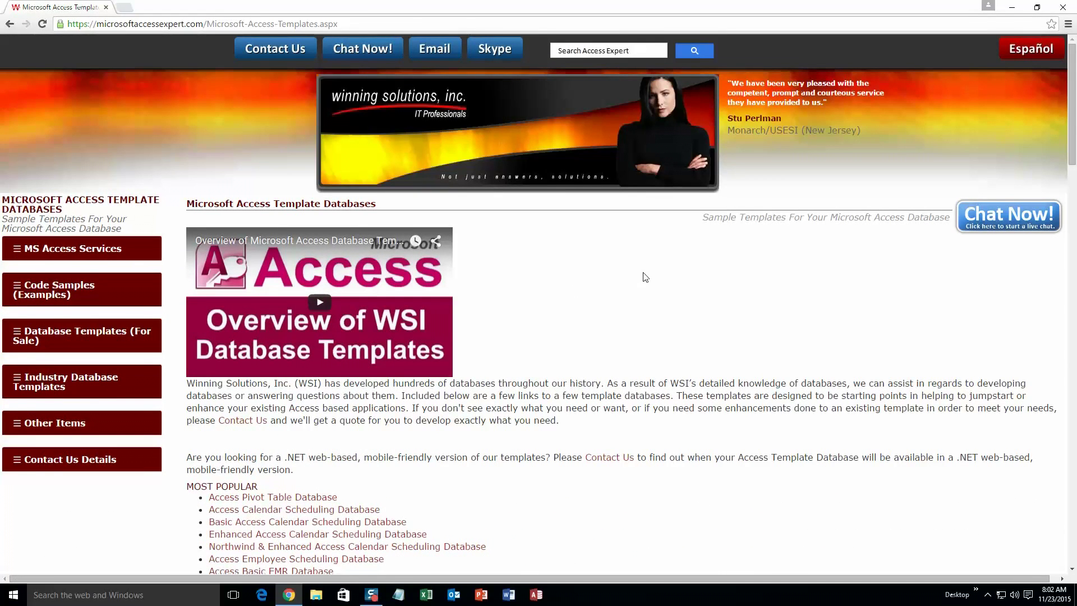
mouse_move(735, 289)
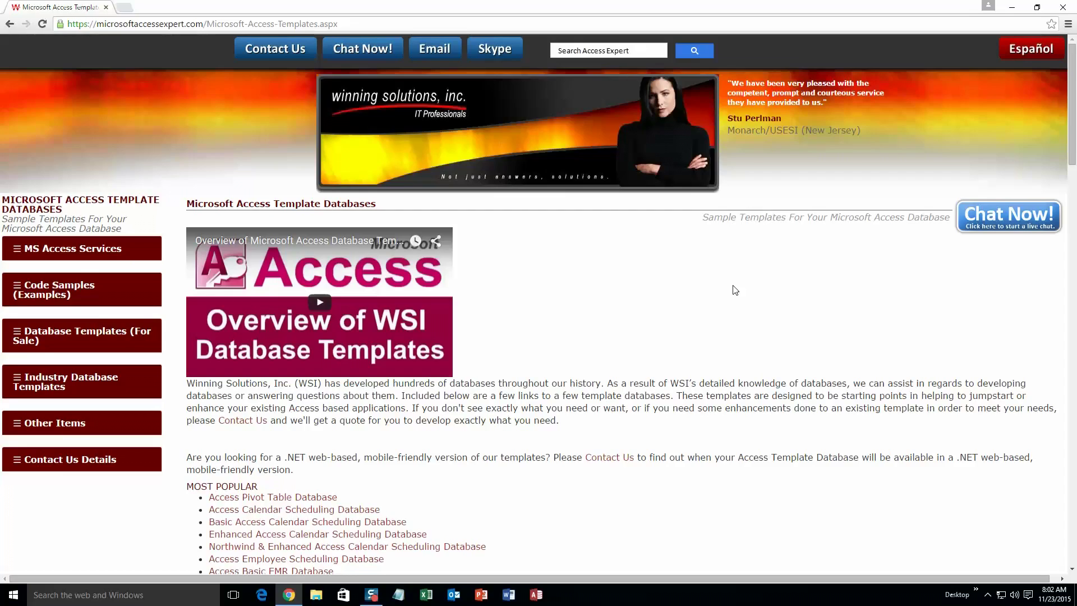
Step: Scroll the templates page down to the Database Tools and Misc Templates listings
scroll(down, 3)
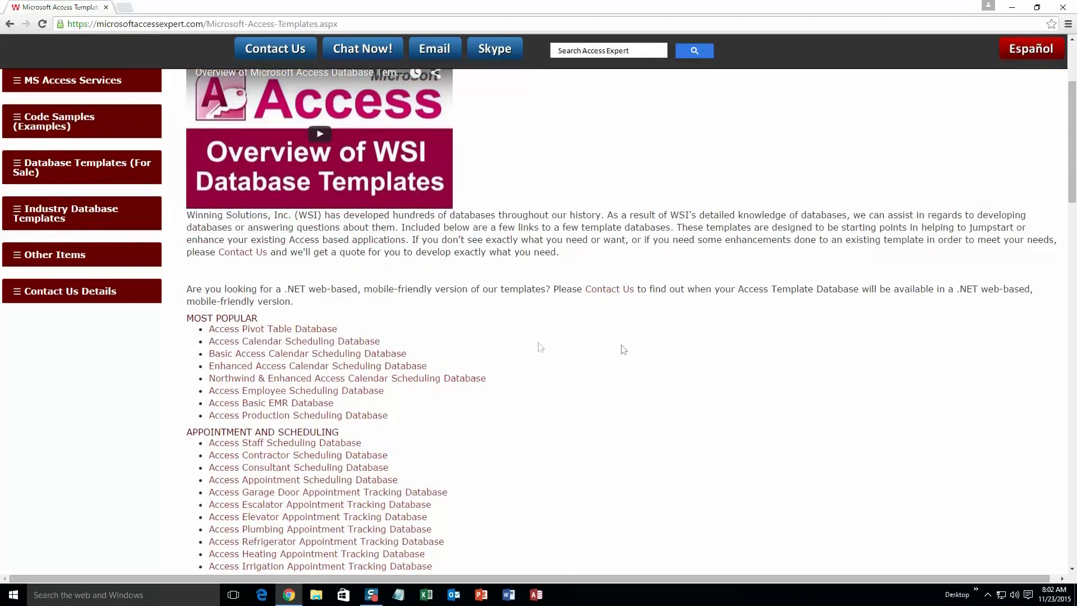
scroll(down, 3)
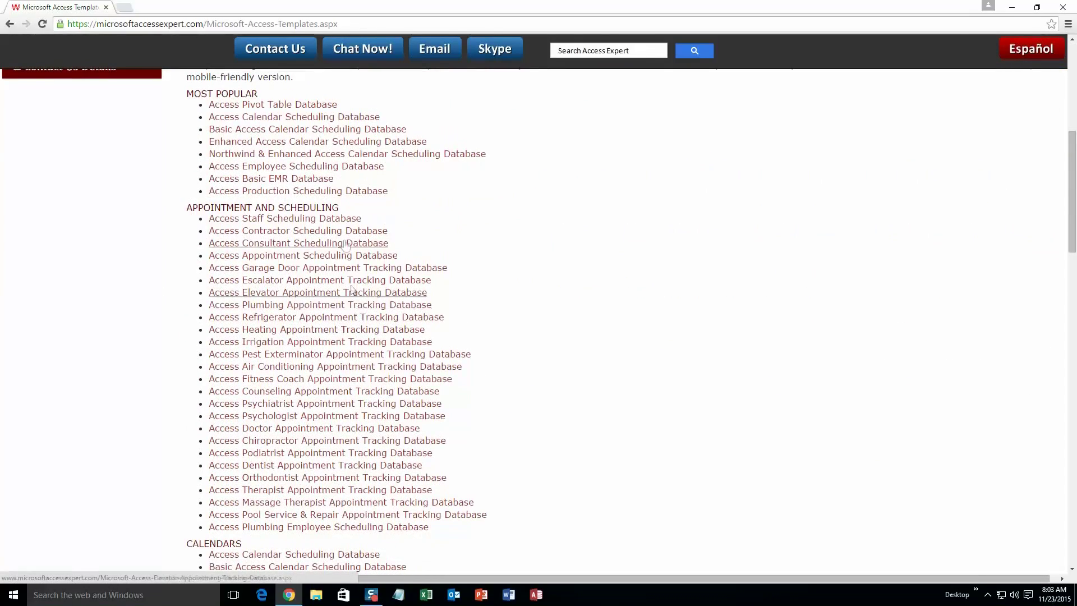
scroll(down, 3)
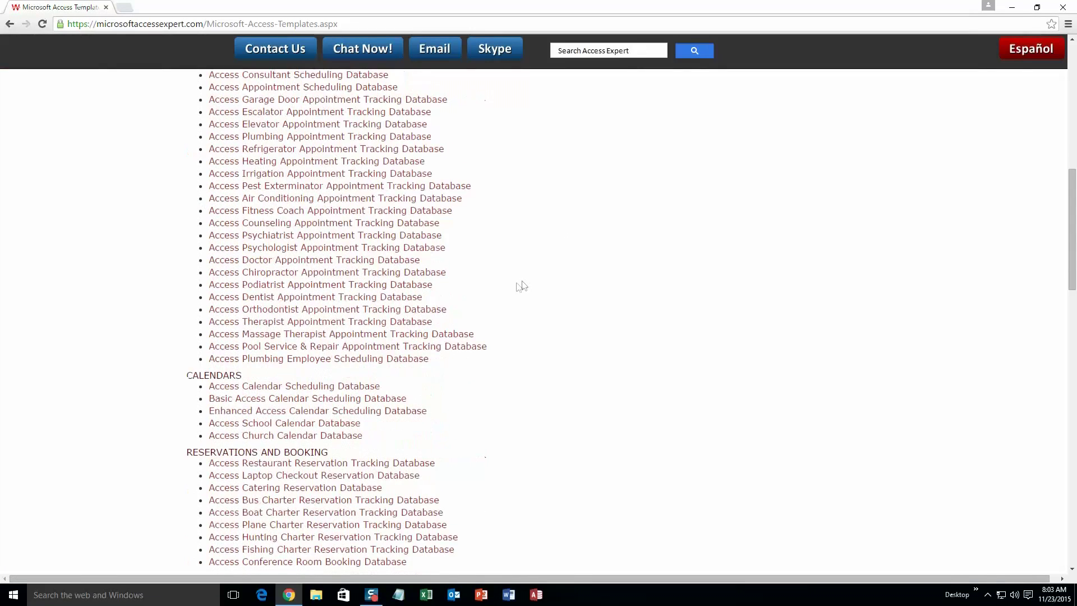
scroll(down, 3)
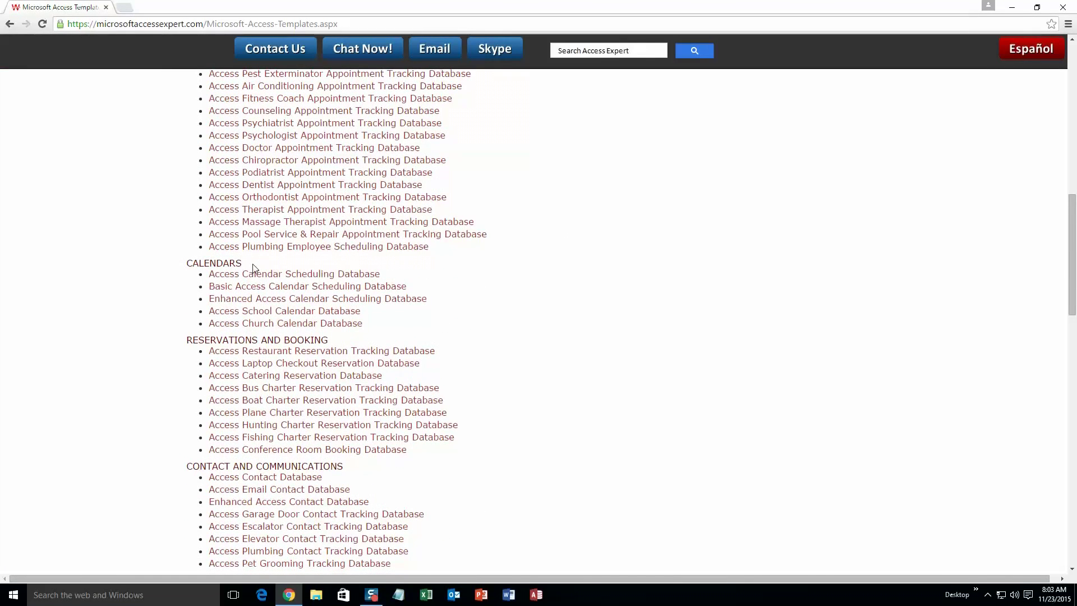
mouse_move(447, 385)
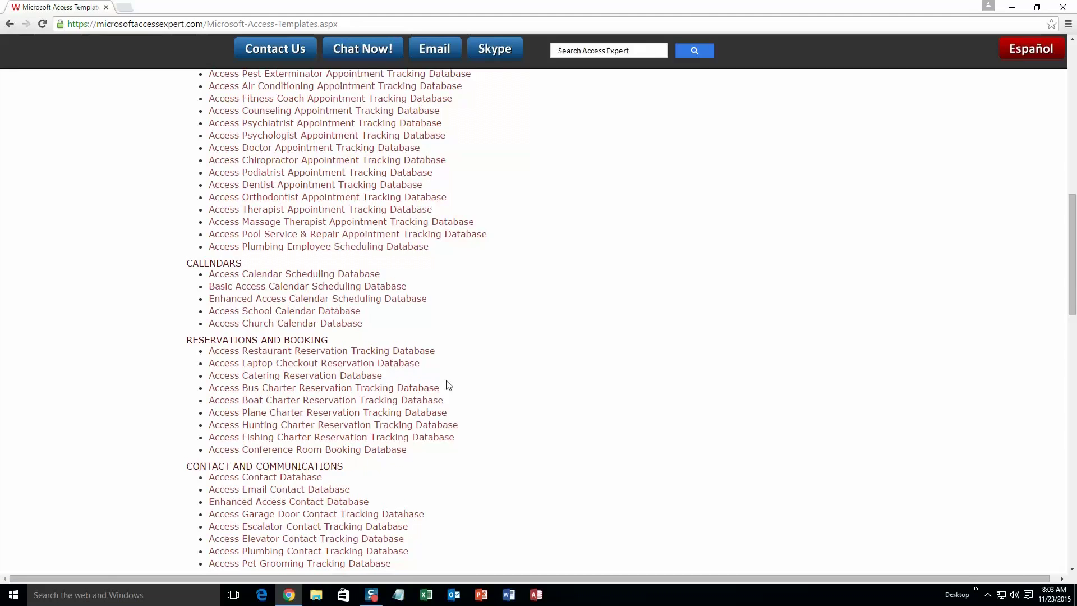
scroll(down, 3)
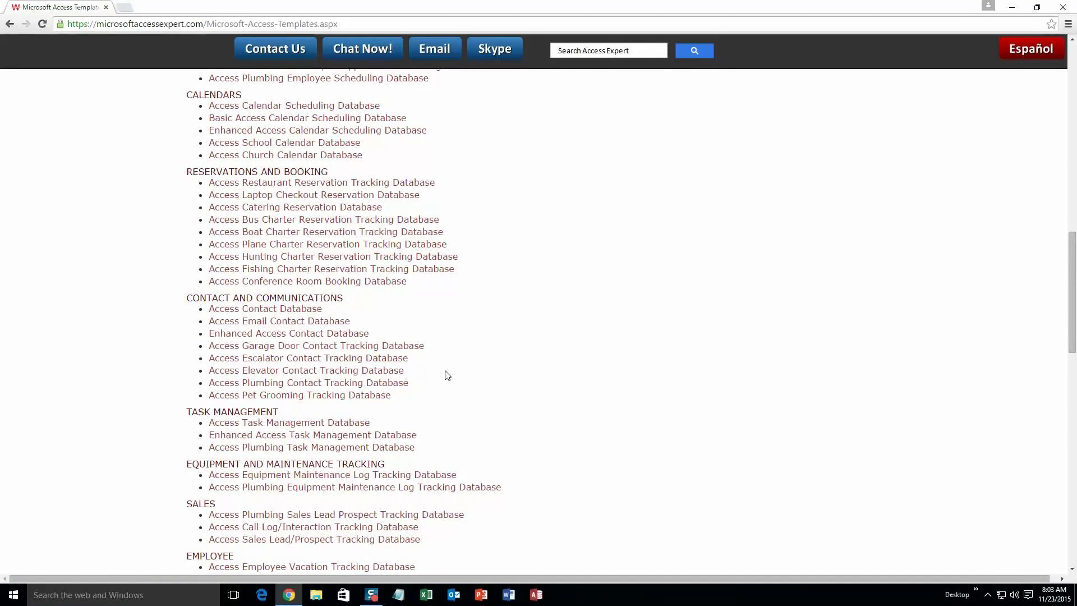
scroll(down, 3)
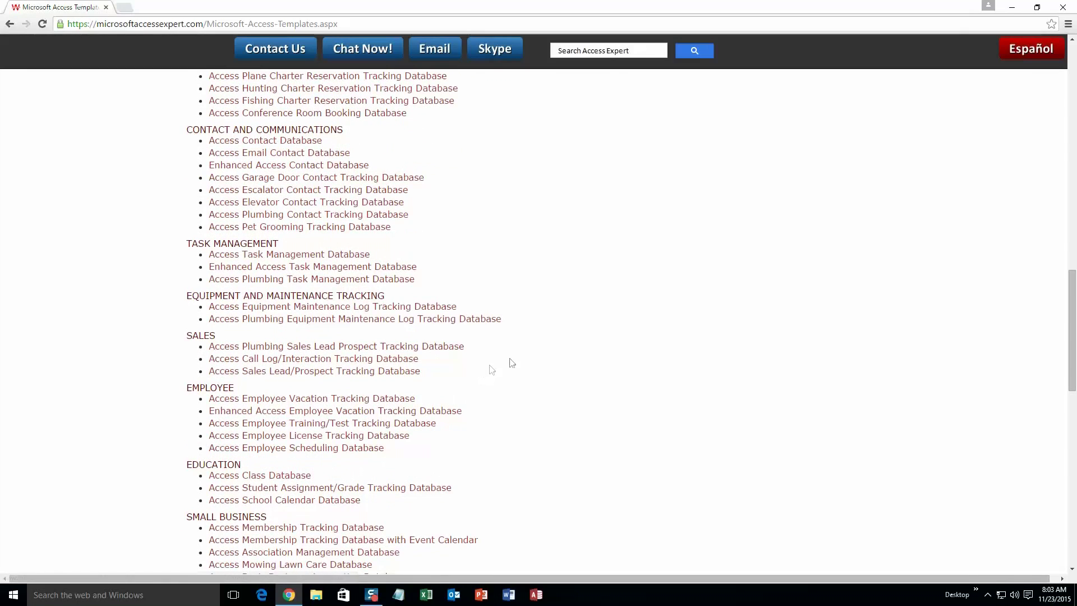
mouse_move(546, 351)
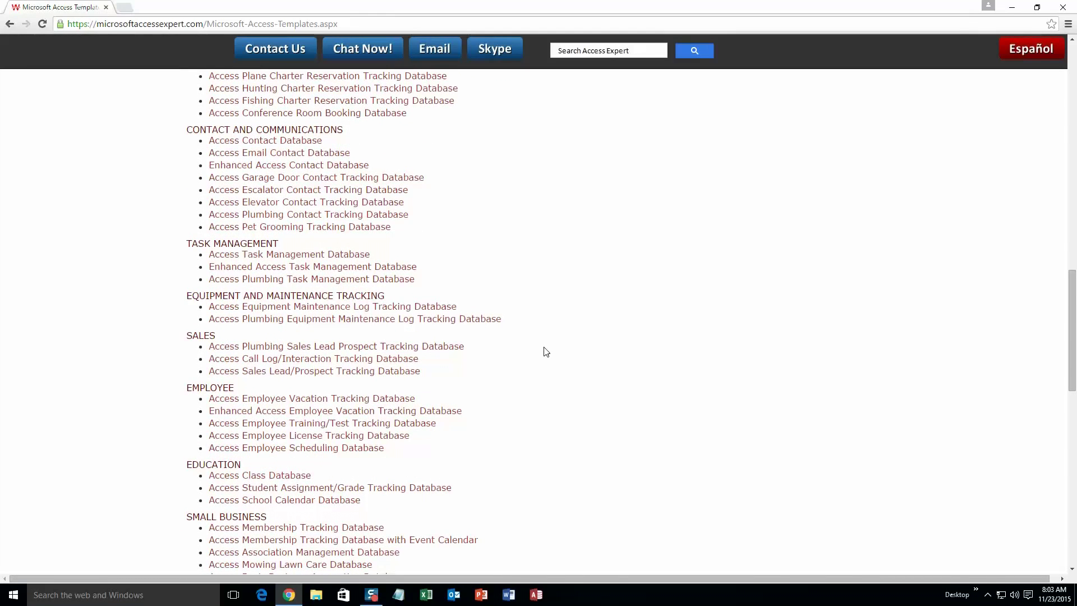
mouse_move(328, 475)
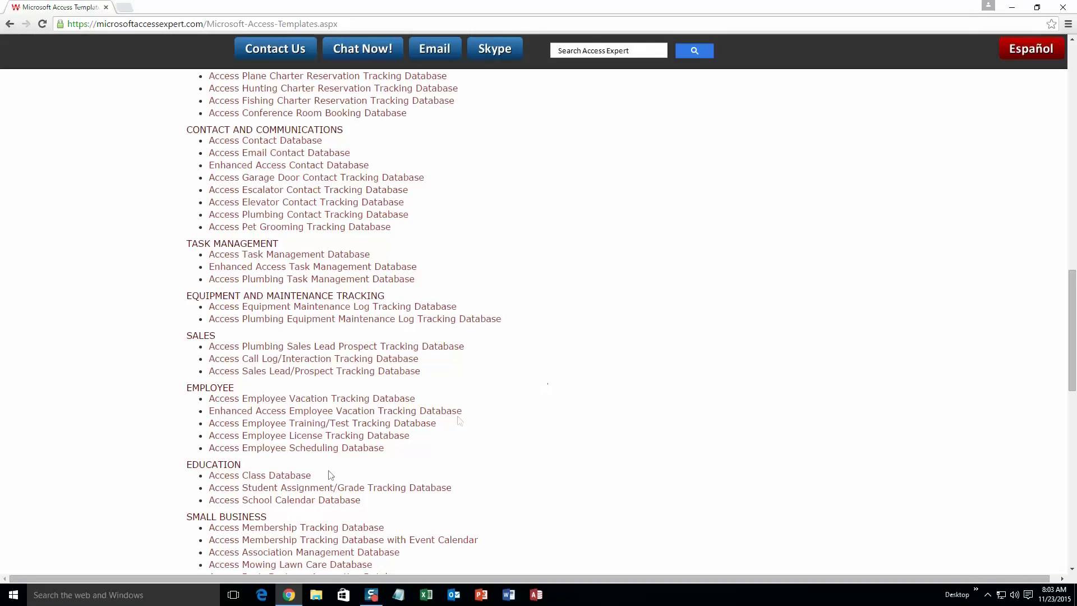
scroll(down, 3)
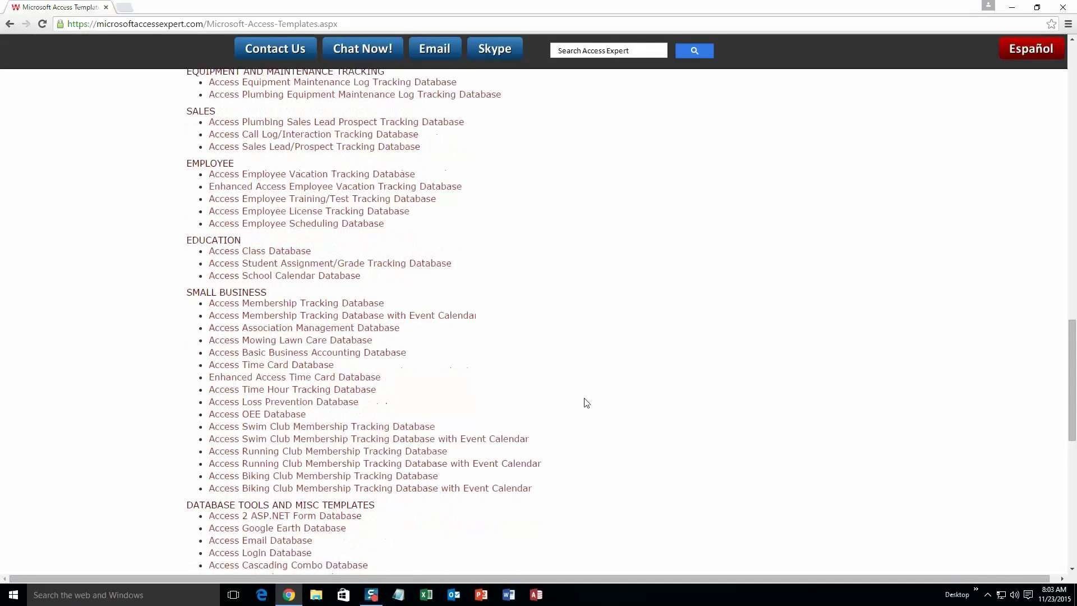
scroll(down, 3)
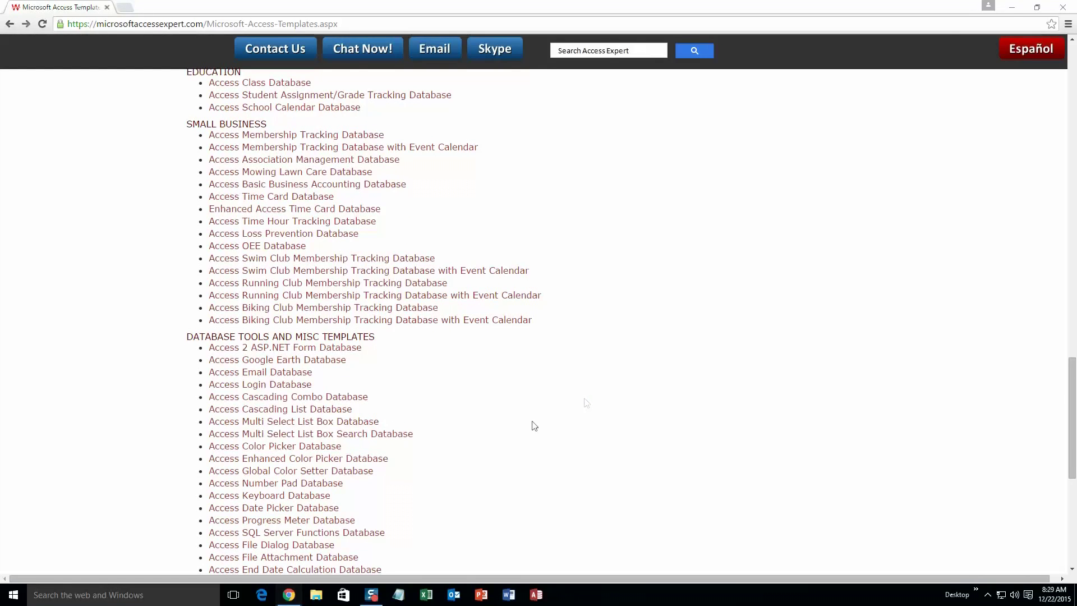
mouse_move(535, 426)
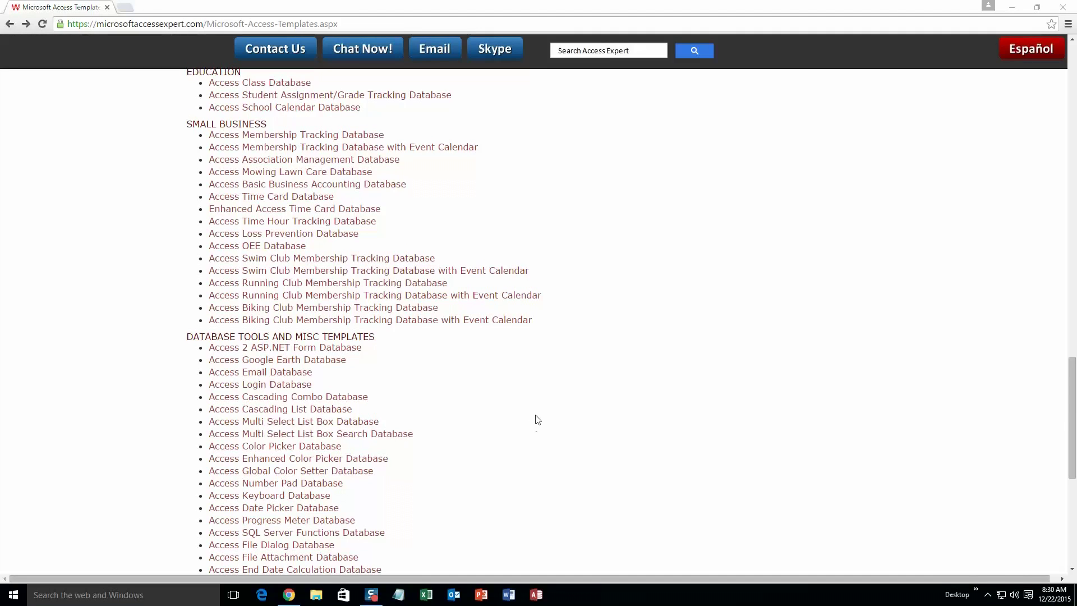
scroll(down, 3)
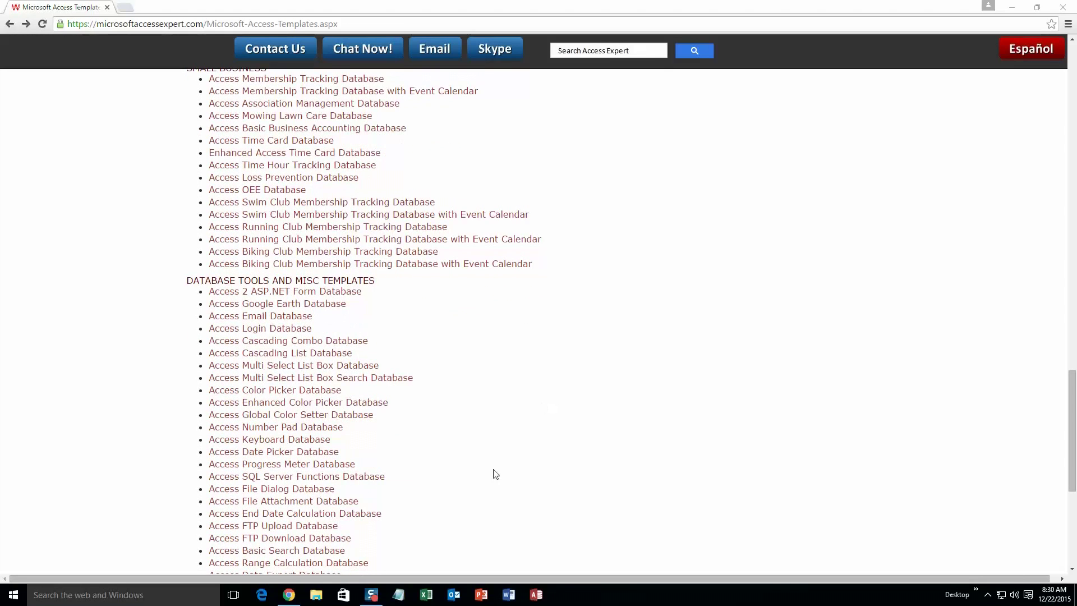
mouse_move(273, 525)
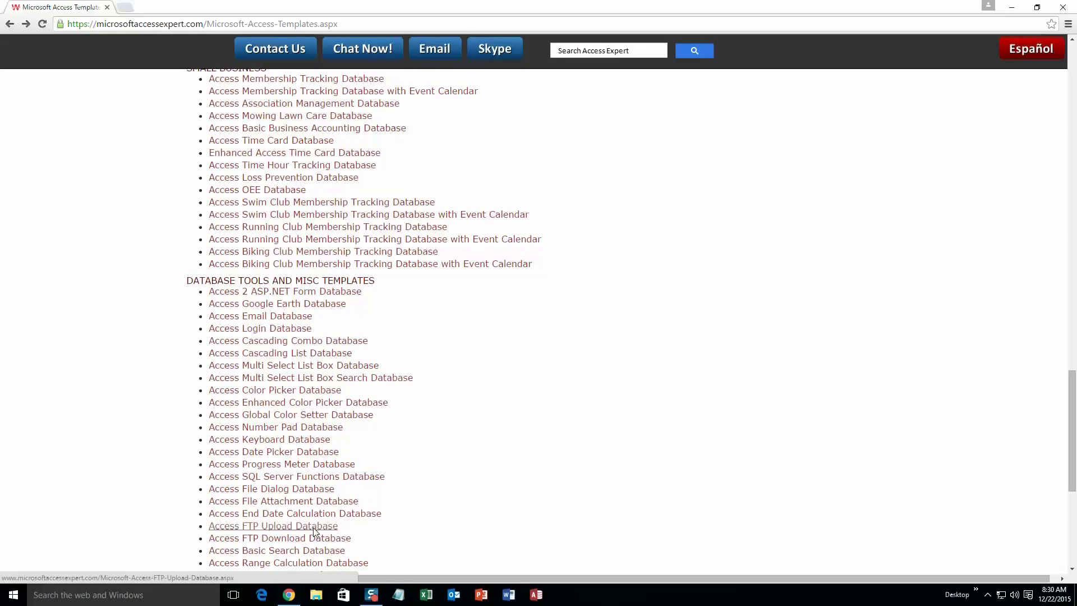
Step: Download the Access 2010/2013/2016 demo from the FTP Upload Database template page
click(273, 525)
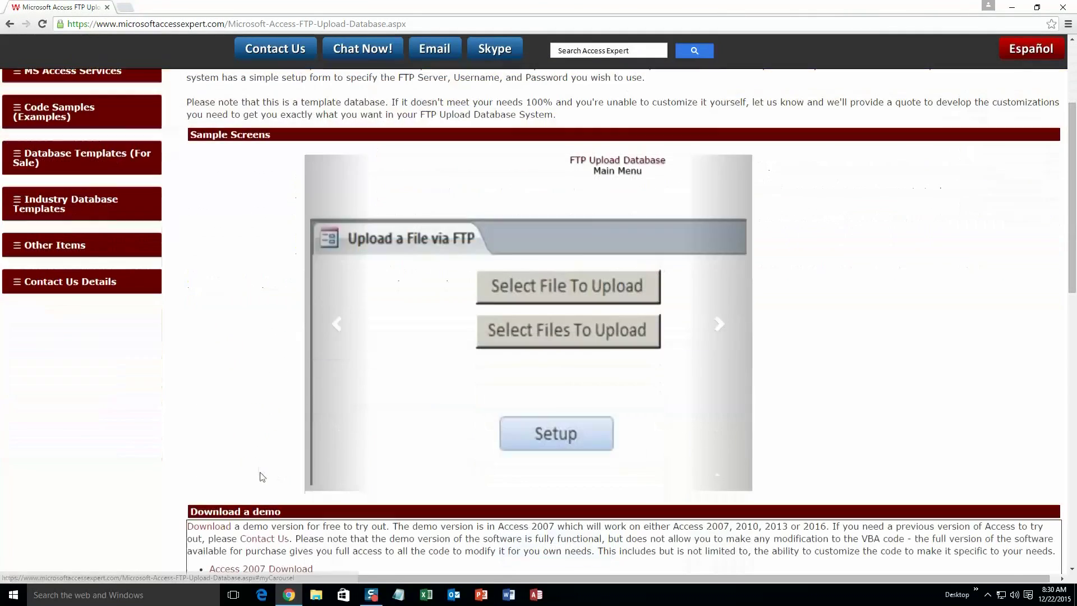
scroll(down, 3)
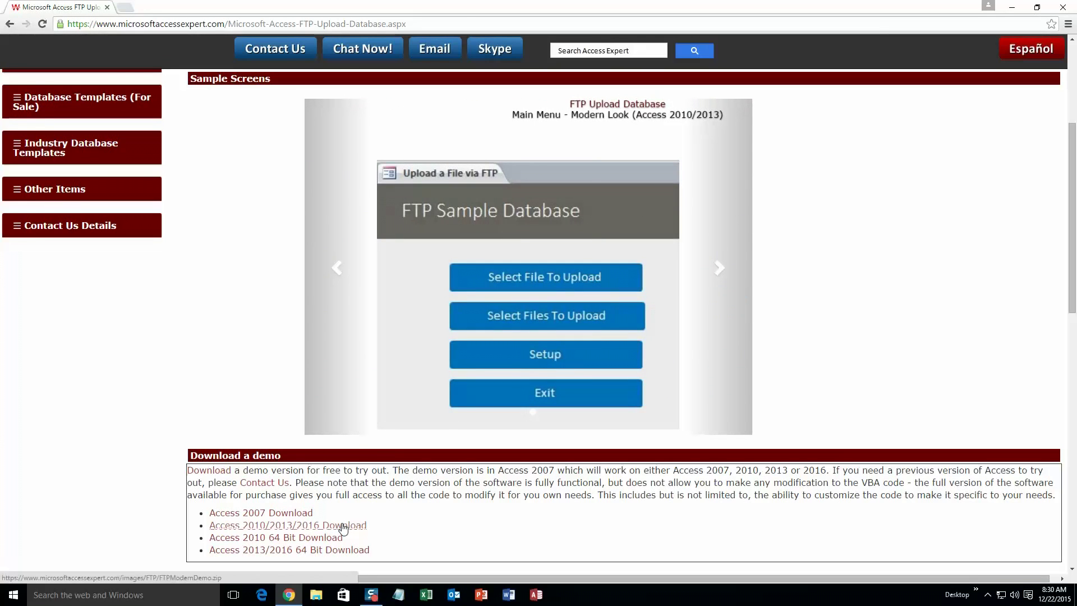
click(289, 525)
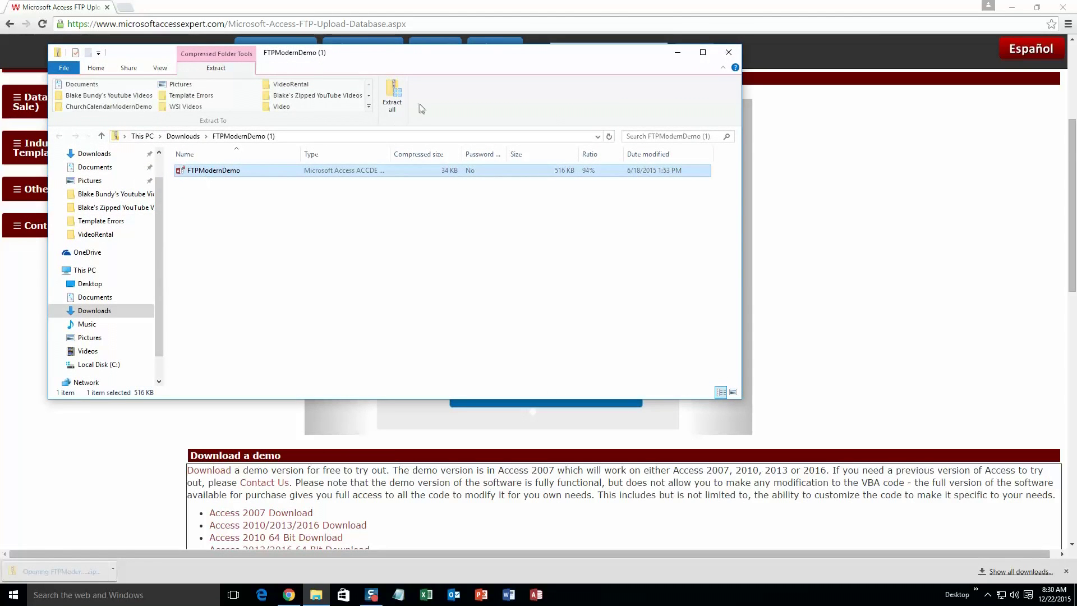
Step: Extract the downloaded demo into Downloads and launch FTPModernDemo in Access
click(392, 96)
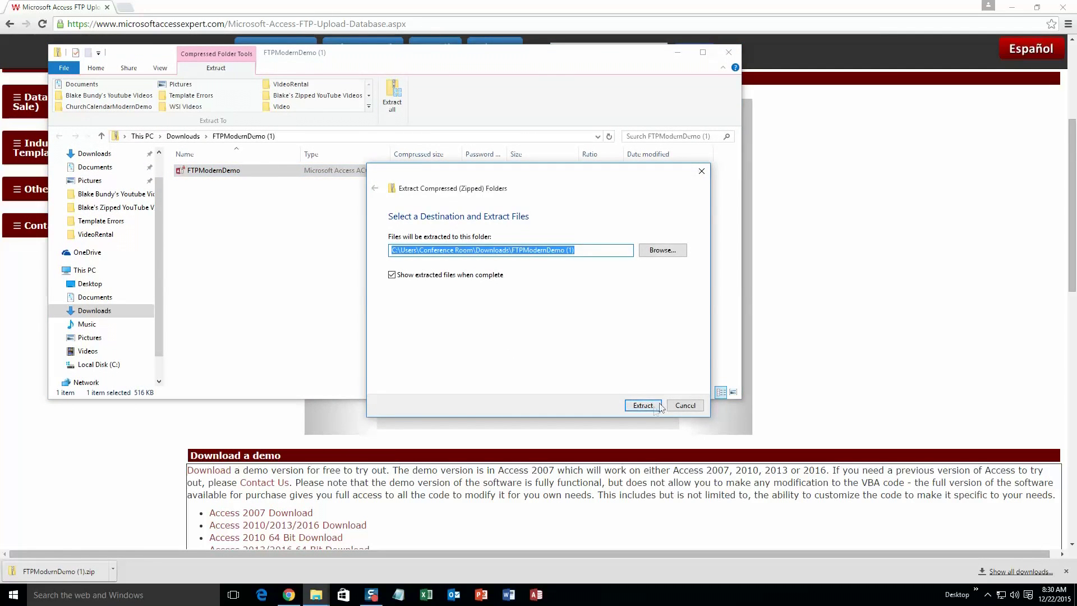
click(643, 405)
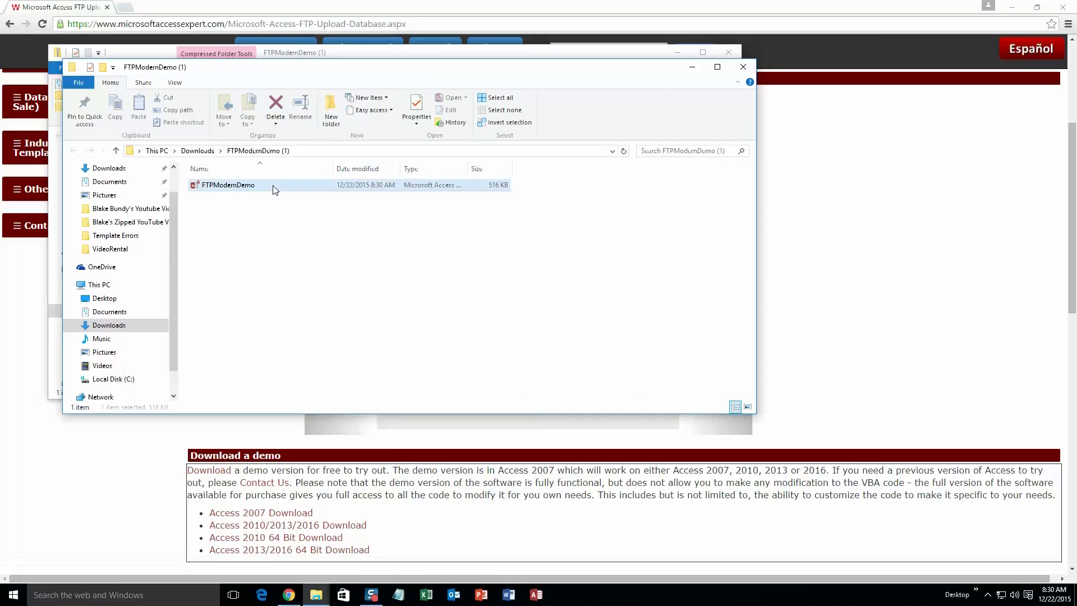
double_click(228, 185)
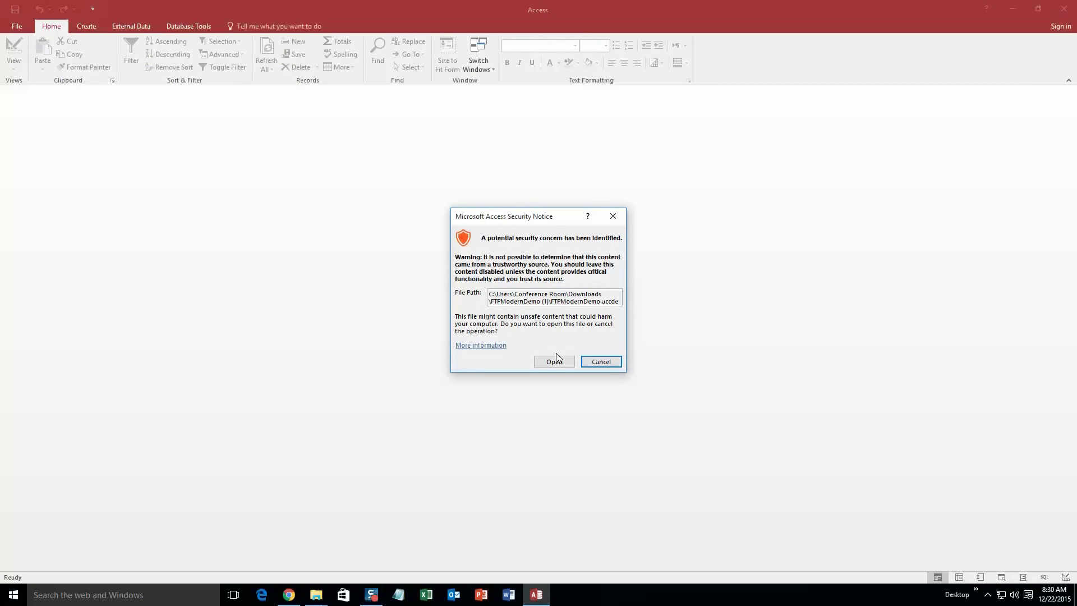
mouse_move(530, 274)
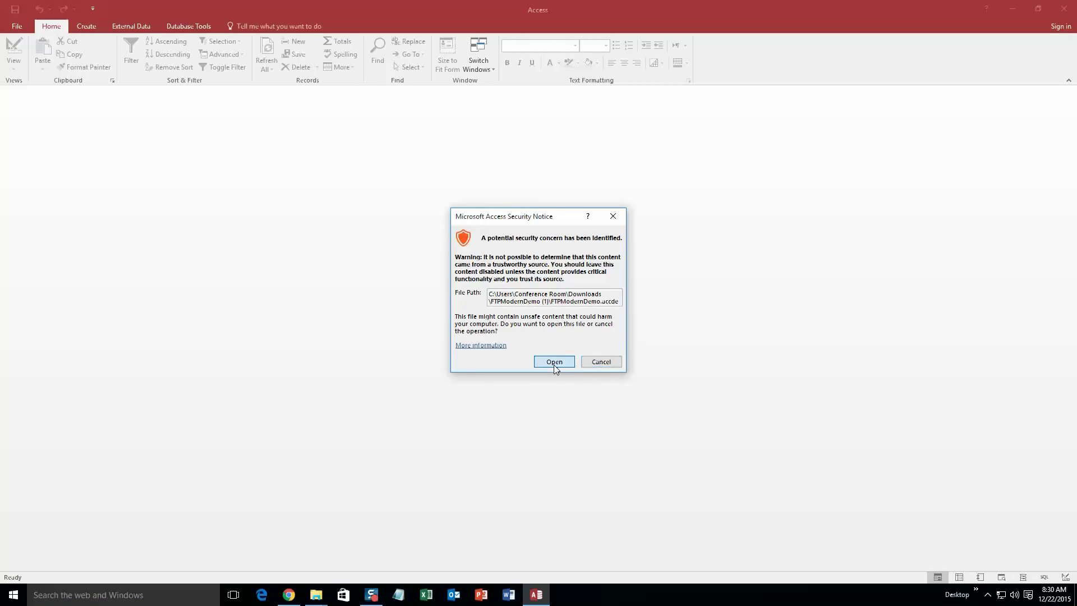
Step: Allow FTPModernDemo to open past the Access Security Notice
click(553, 363)
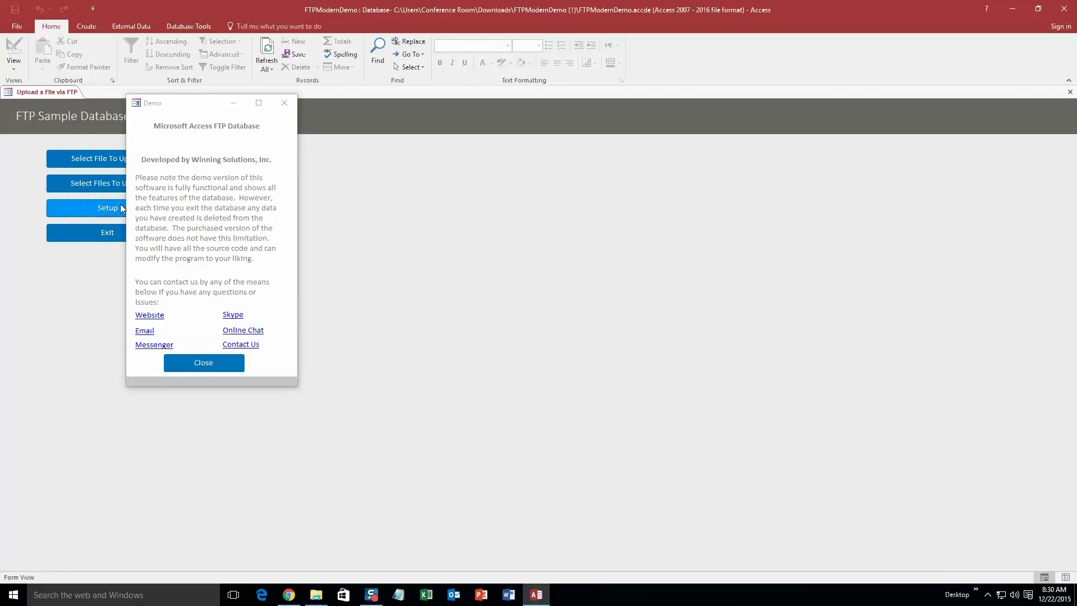
mouse_move(204, 153)
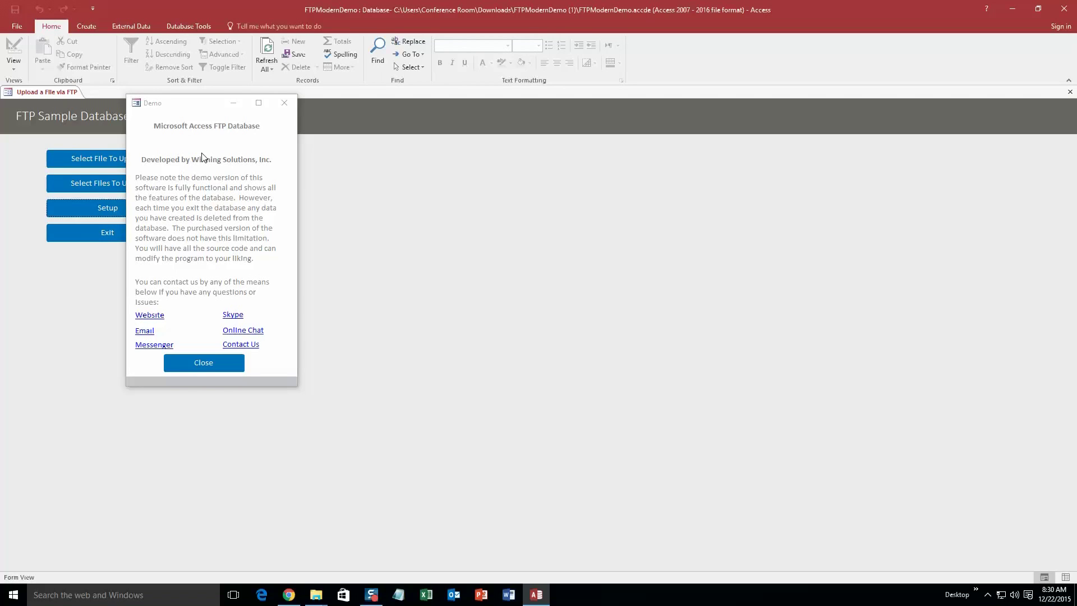
mouse_move(284, 103)
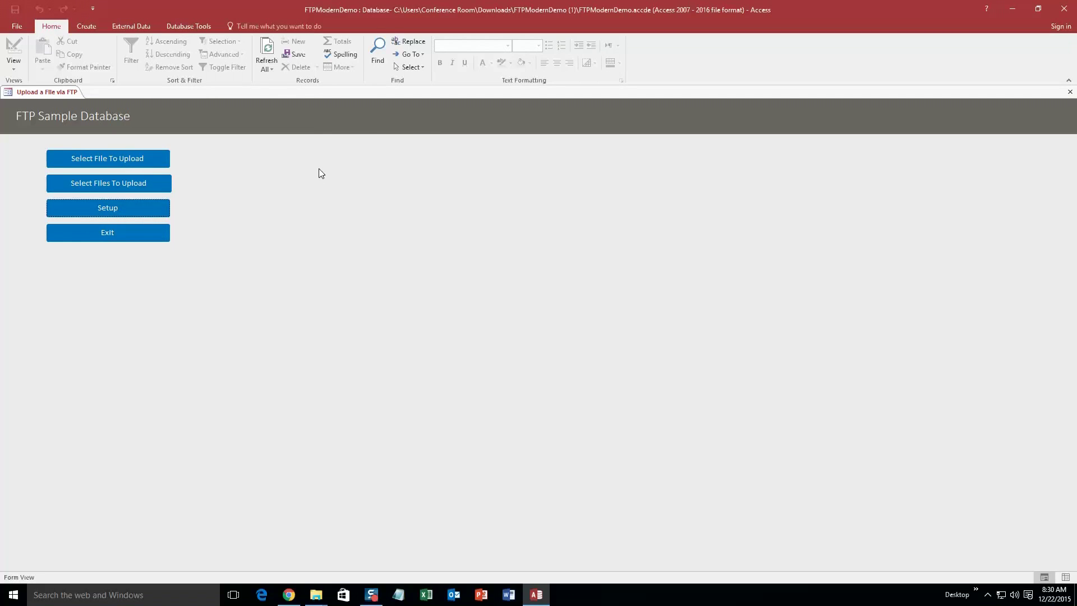
mouse_move(108, 152)
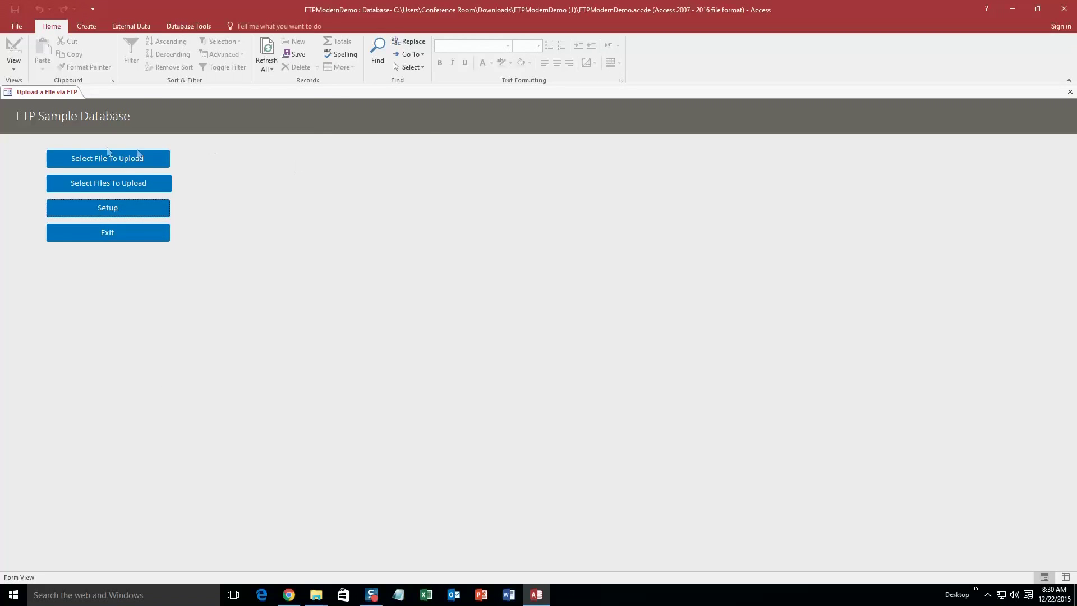
Step: Upload pdf-sample from the Desktop via Select File To Upload and dismiss the File Uploaded message
click(107, 158)
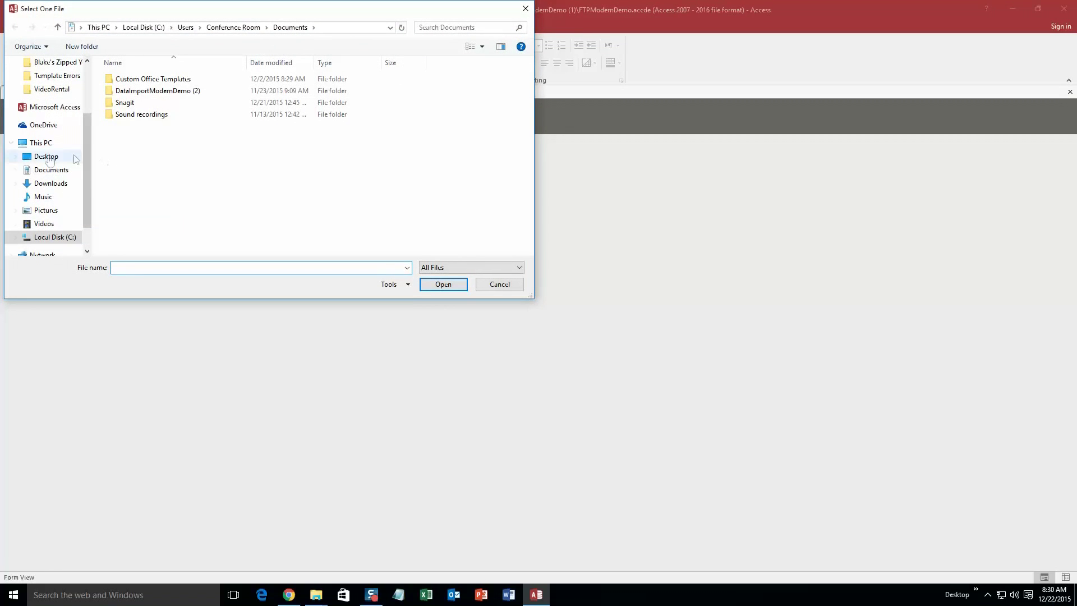
click(46, 156)
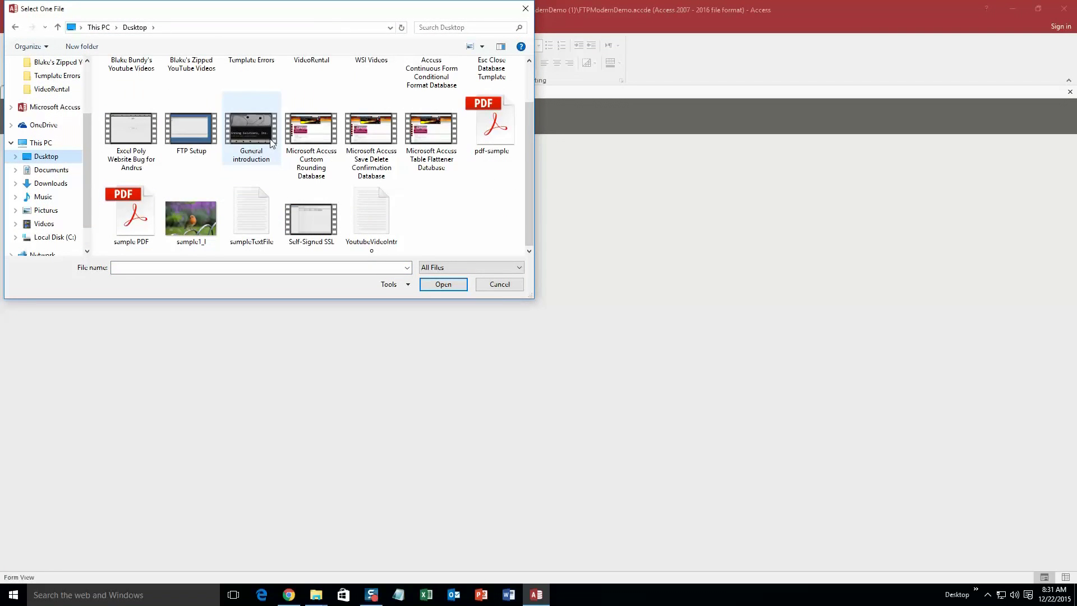
click(191, 213)
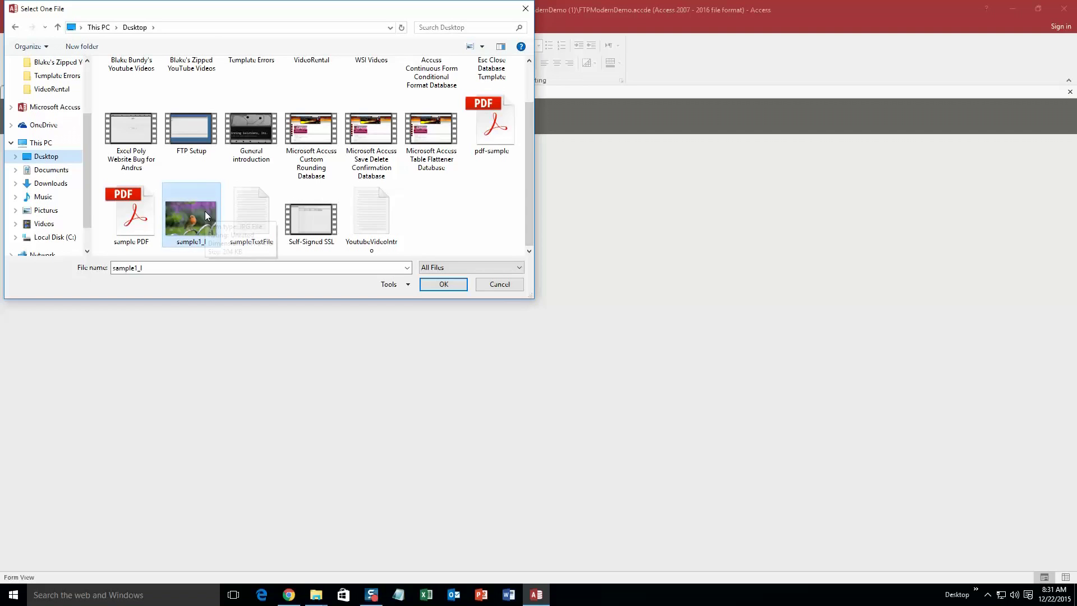
click(491, 123)
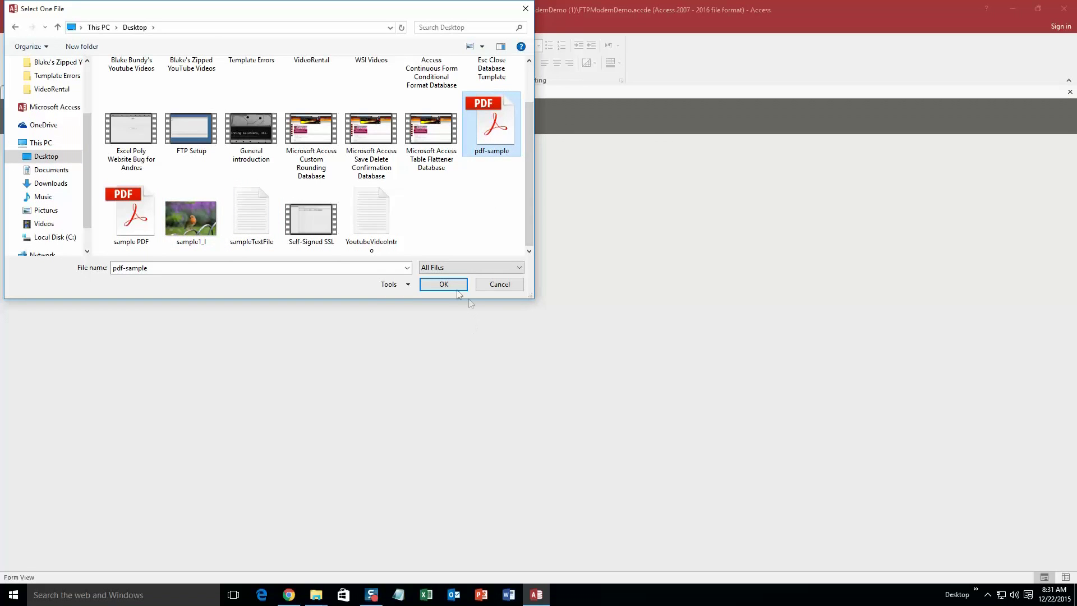
click(442, 284)
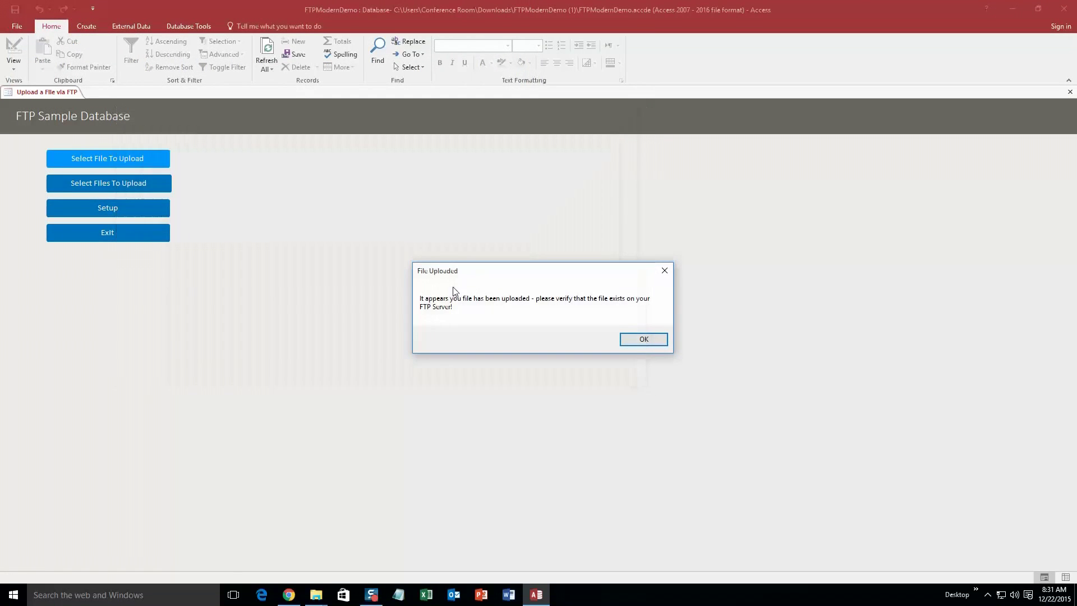
mouse_move(592, 311)
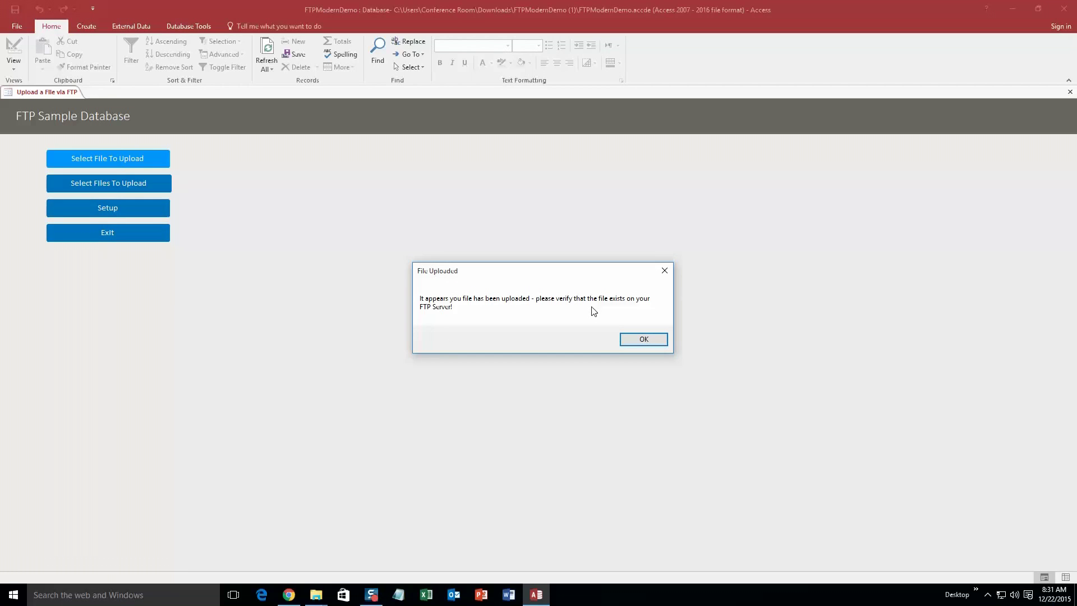
click(643, 339)
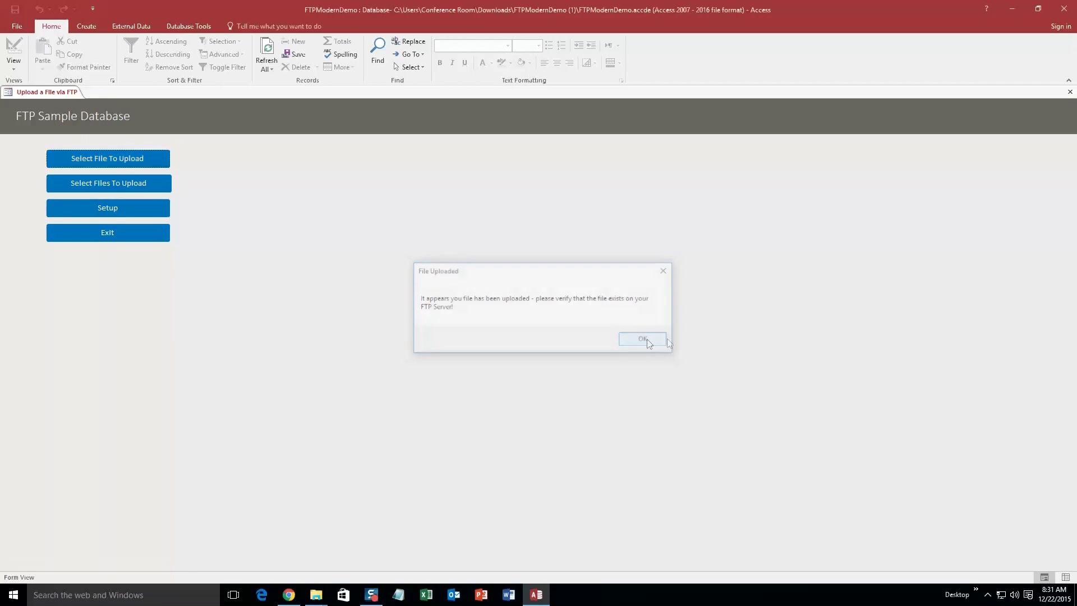
click(642, 339)
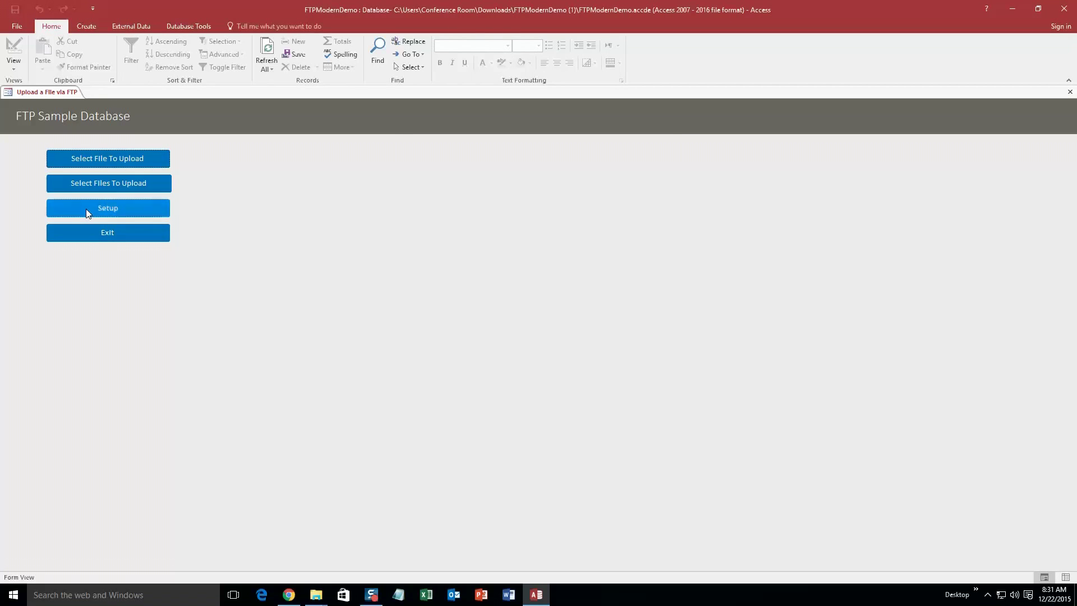
Step: Show the FTP Setup form, then bring up the YourFTPServer.com site in Chrome
click(108, 208)
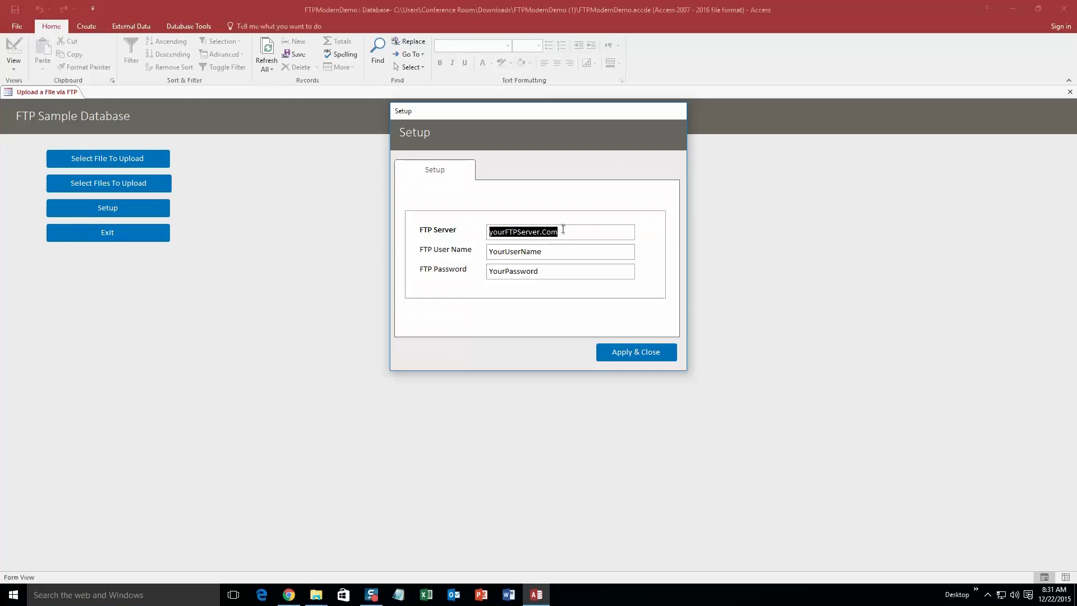
mouse_move(323, 573)
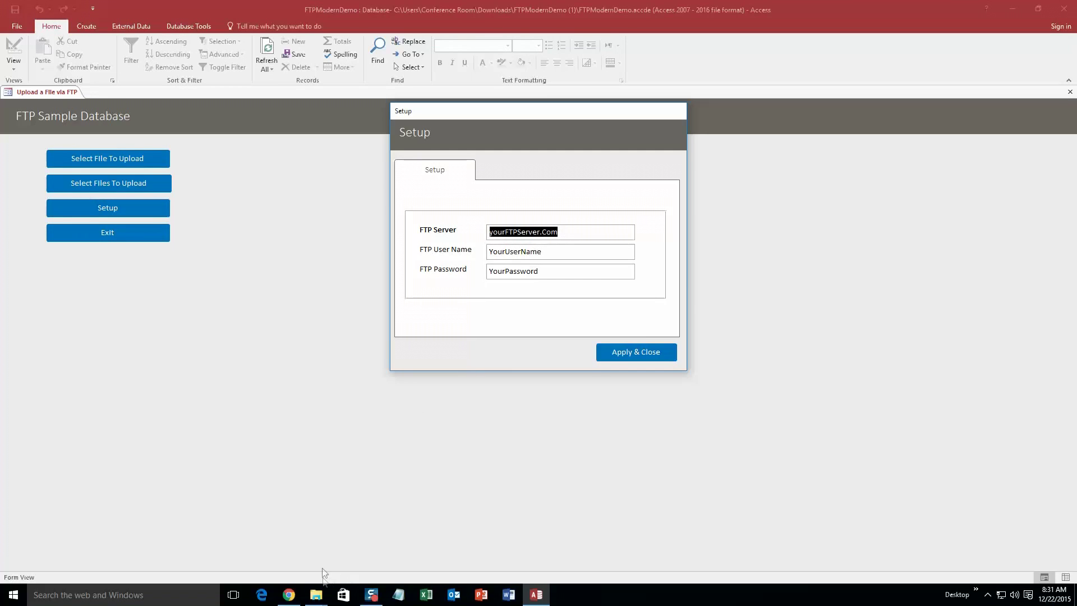
mouse_move(384, 435)
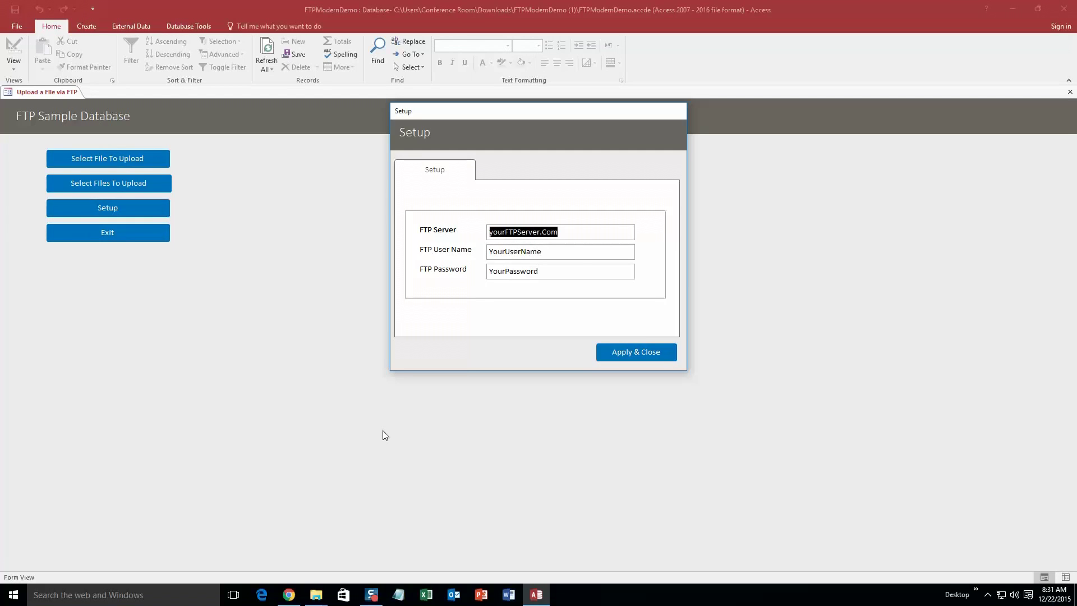
click(288, 594)
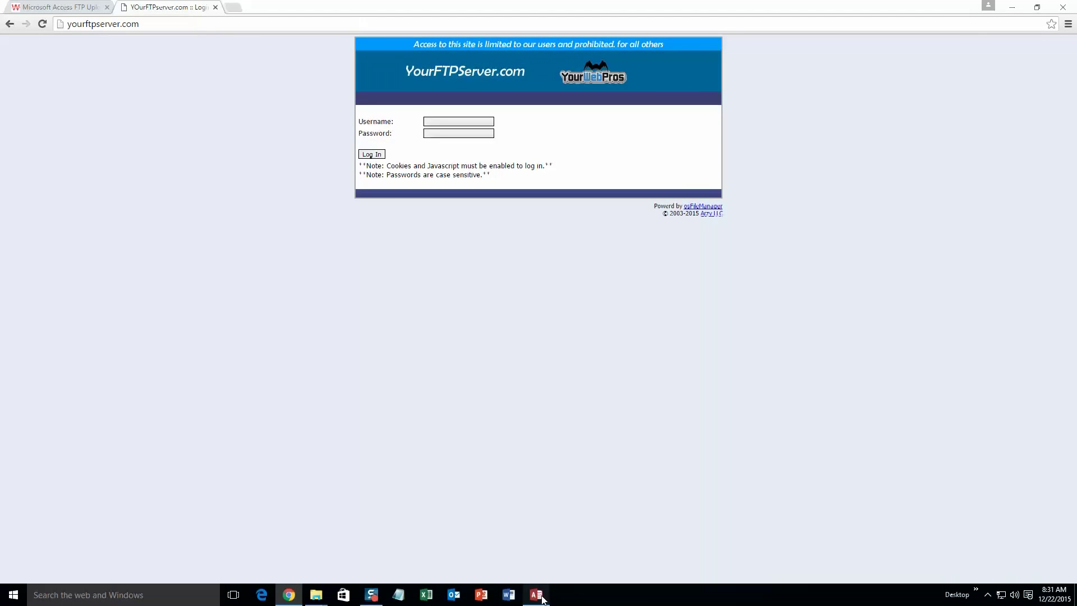
Step: Switch back from Chrome to the FTP Setup form in Access via the taskbar
click(536, 594)
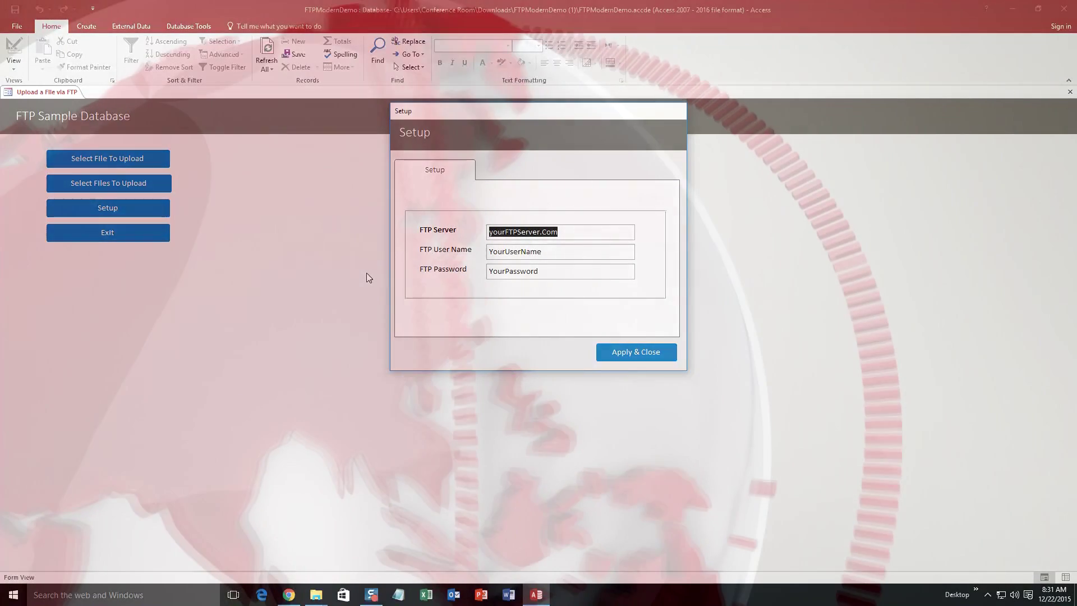